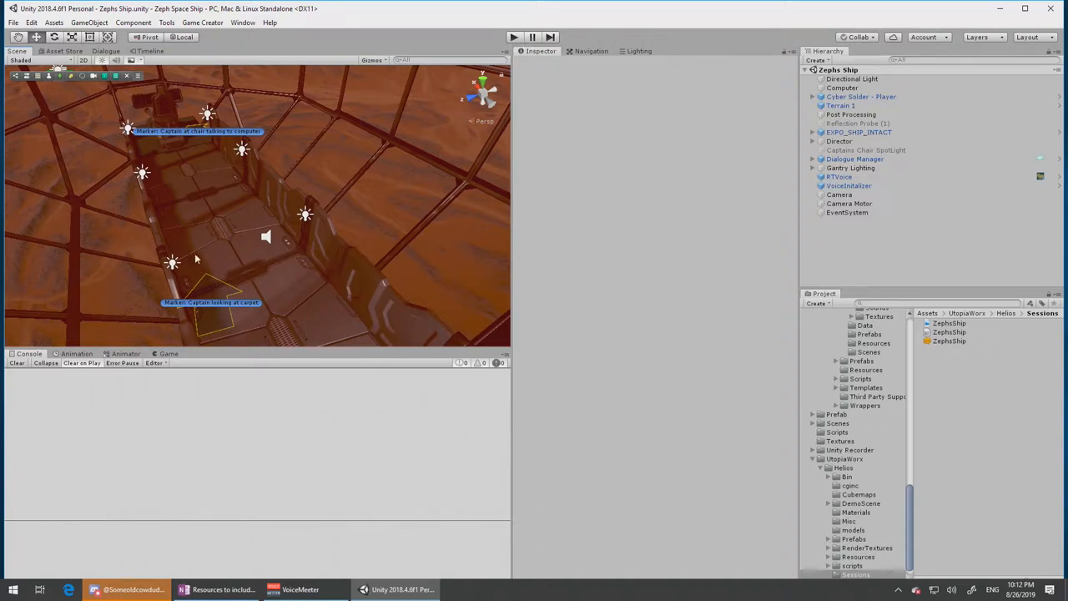
mouse_move(305, 308)
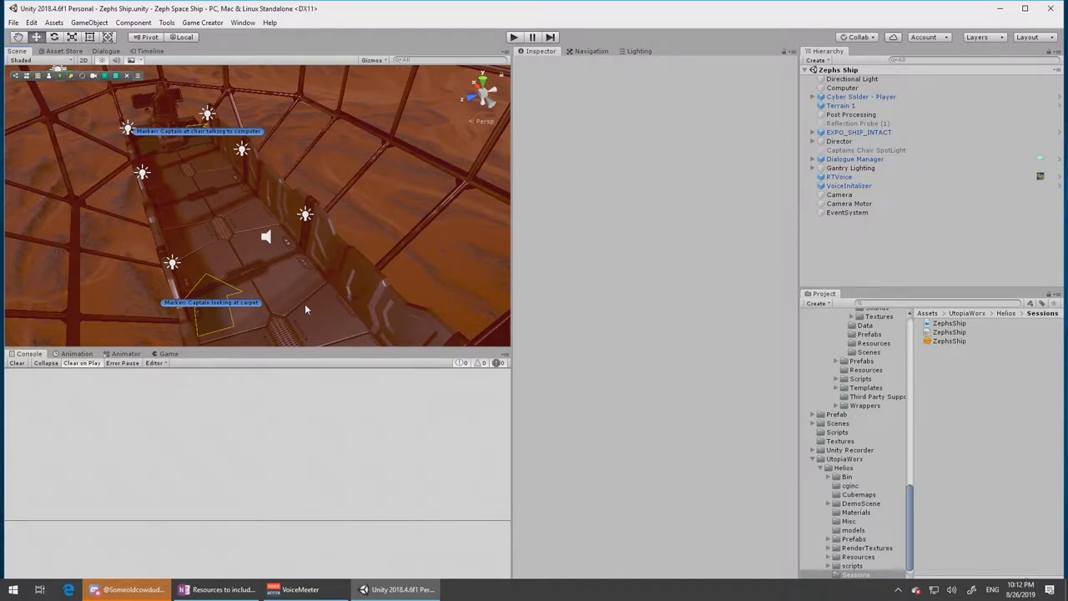
mouse_move(231, 208)
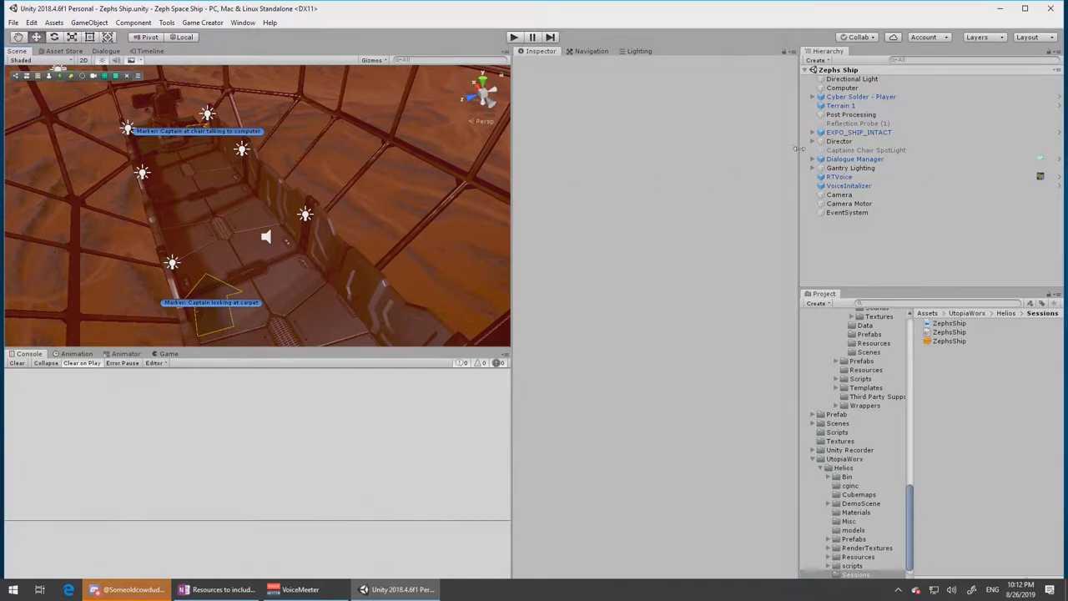
Select Captains Chair SpotLight to review its spot light settings in the Inspector.
left_click(866, 150)
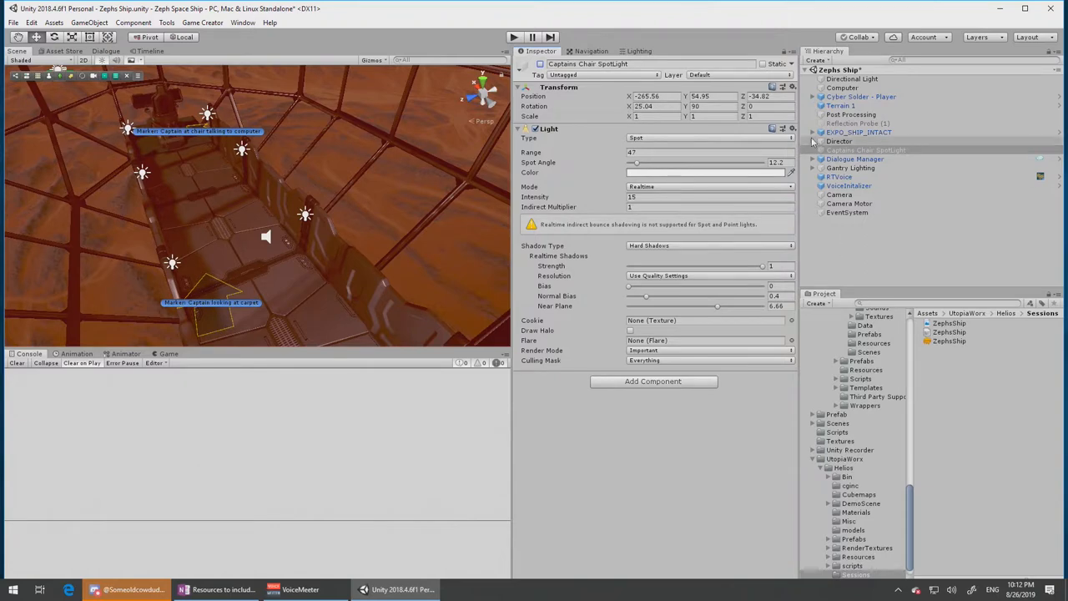
Create an empty child under Director and name it 'Spotlight Trigger'.
left_click(813, 141)
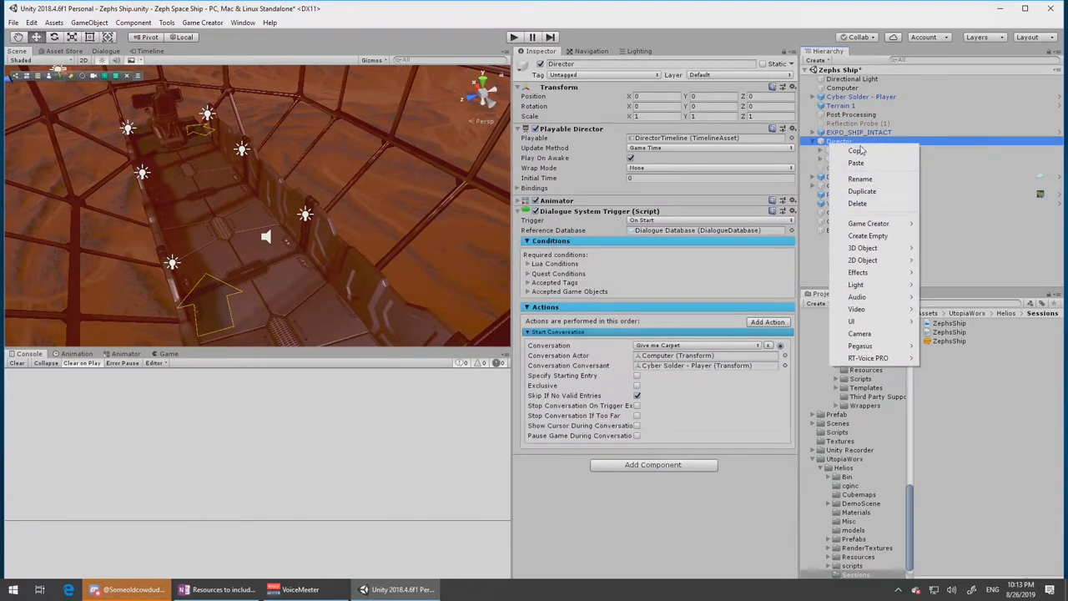
mouse_move(871, 235)
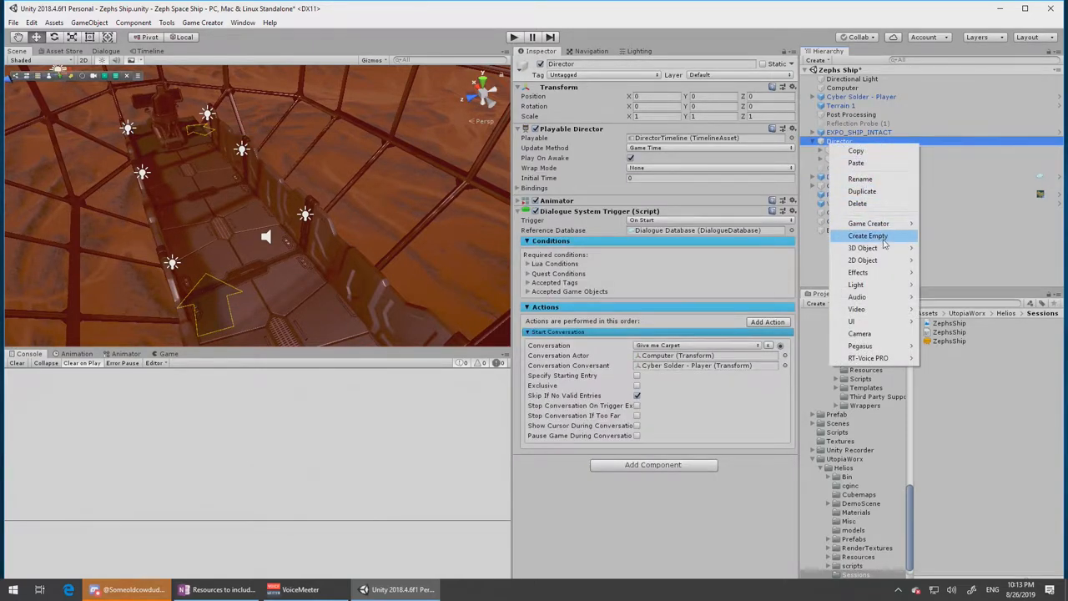
left_click(867, 235)
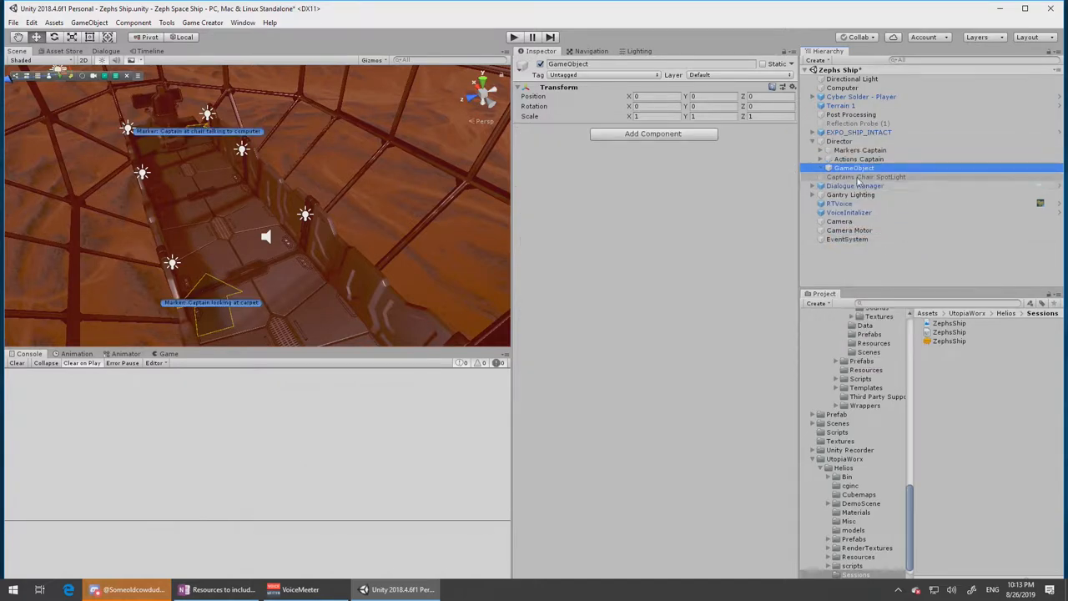
double_click(573, 64)
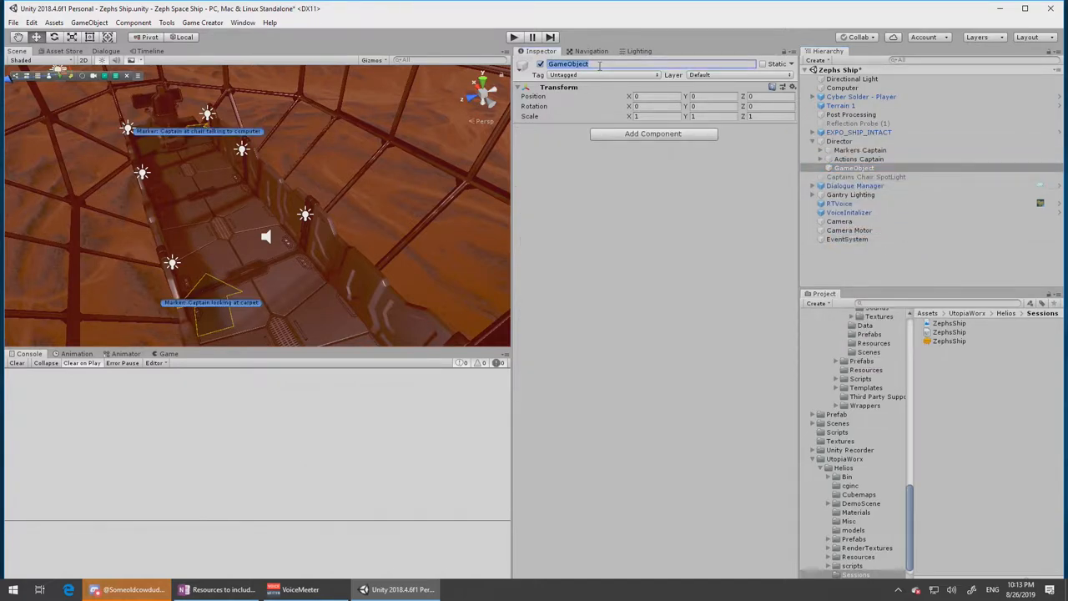
type("Spotlight")
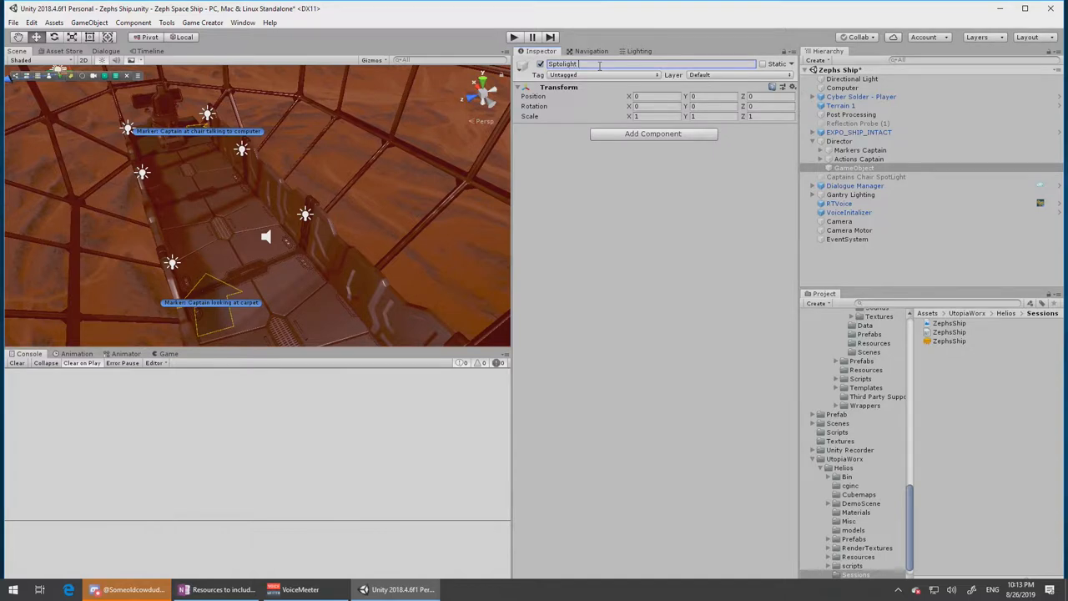
type("Trigger")
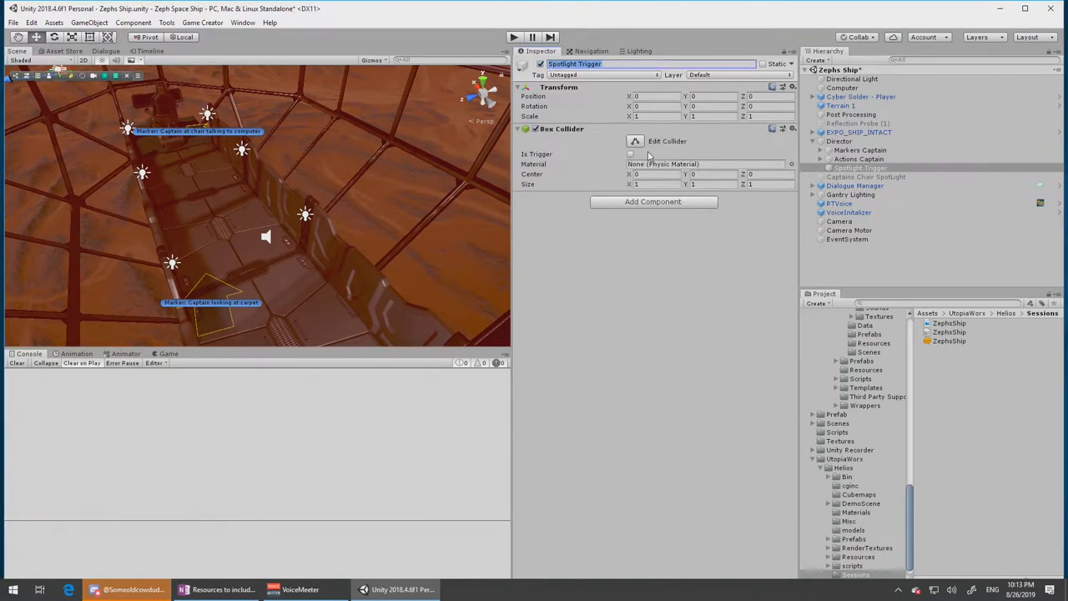
mouse_move(204, 169)
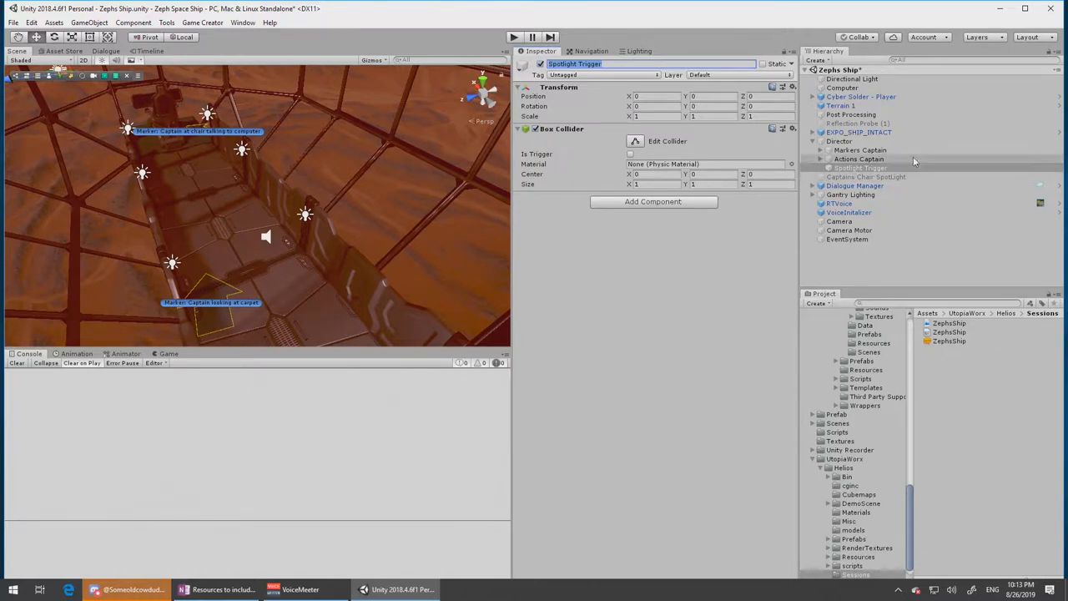
Expand Markers Captain, place the box by the captain's chair, and tick Is Trigger.
left_click(825, 150)
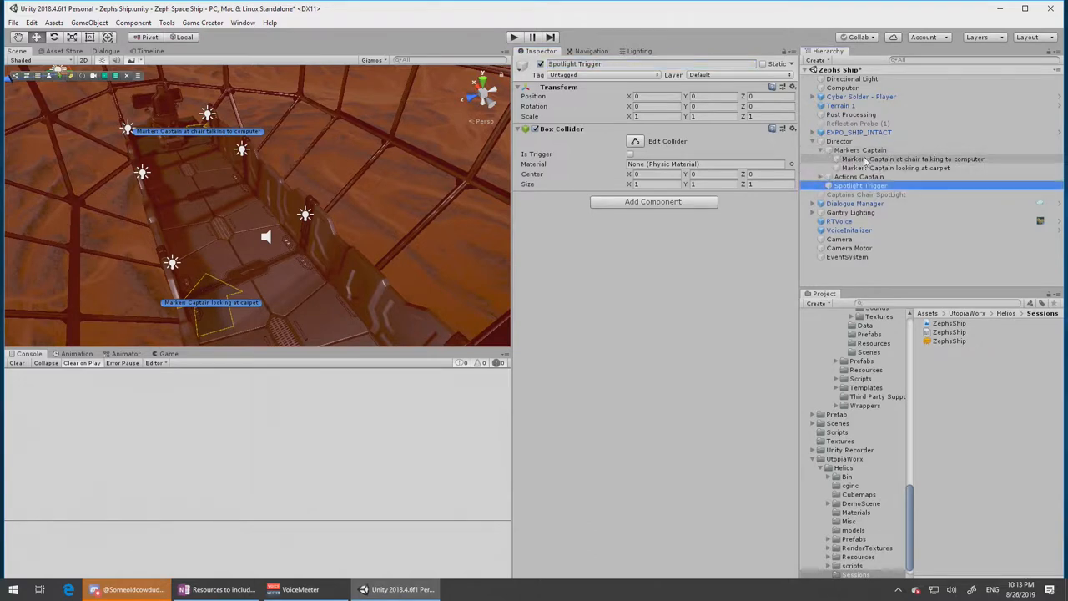
left_click(912, 158)
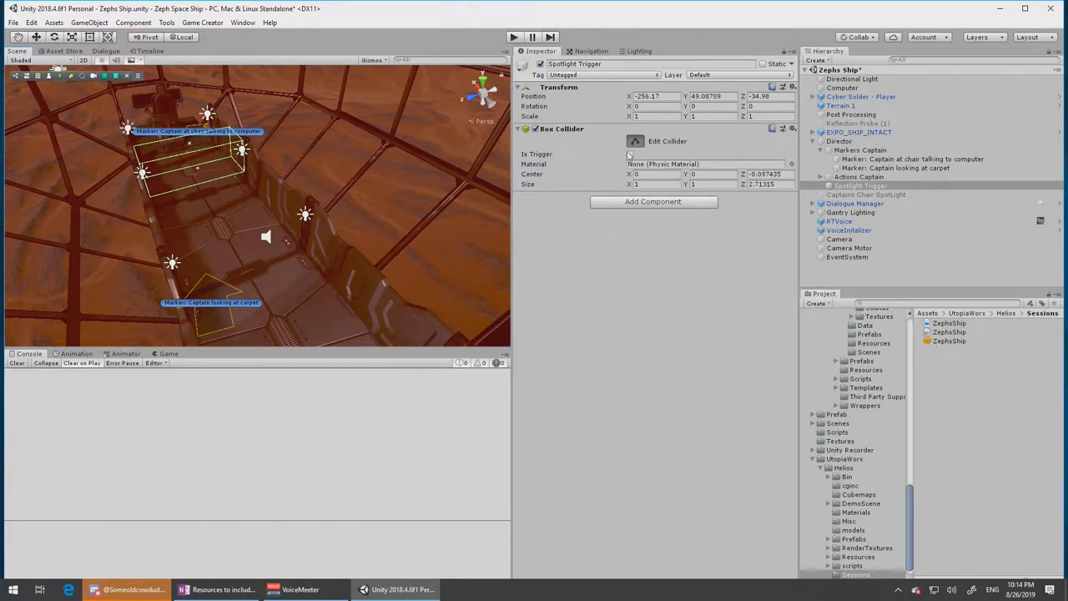
left_click(630, 154)
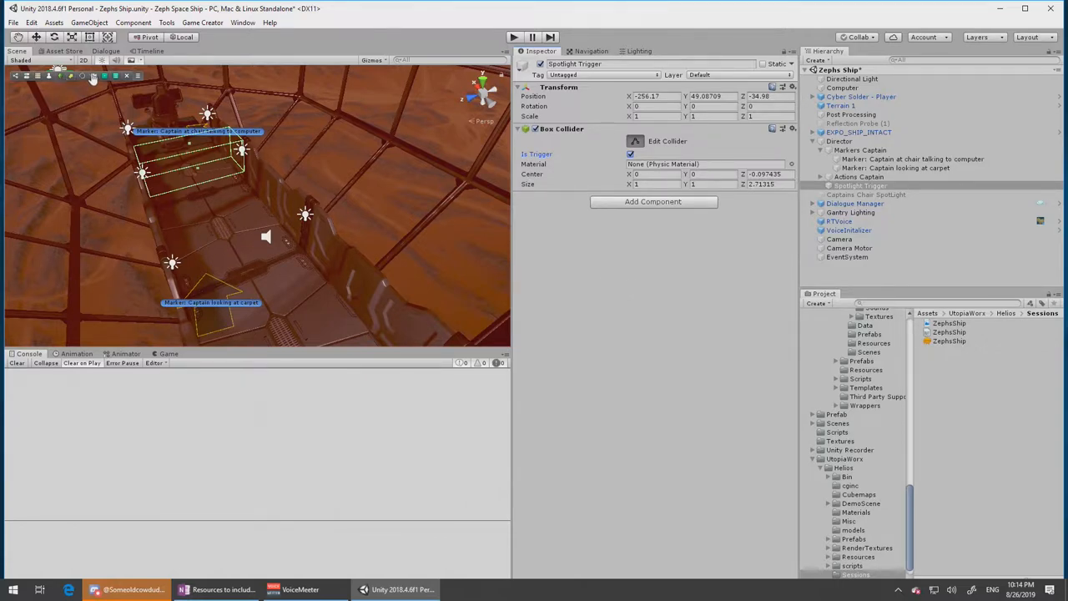
mouse_move(106, 76)
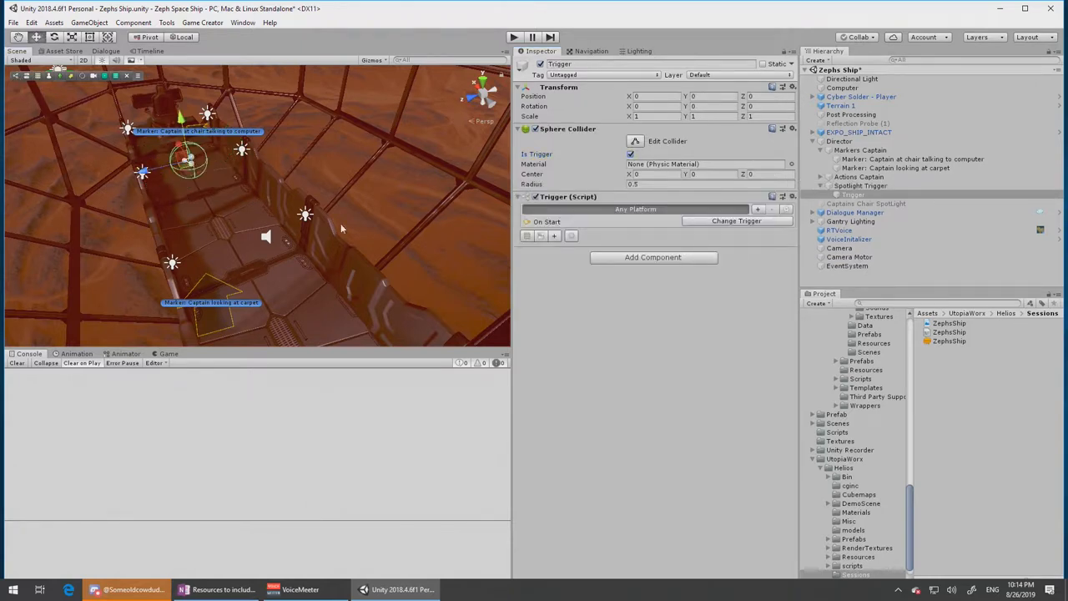
mouse_move(670, 221)
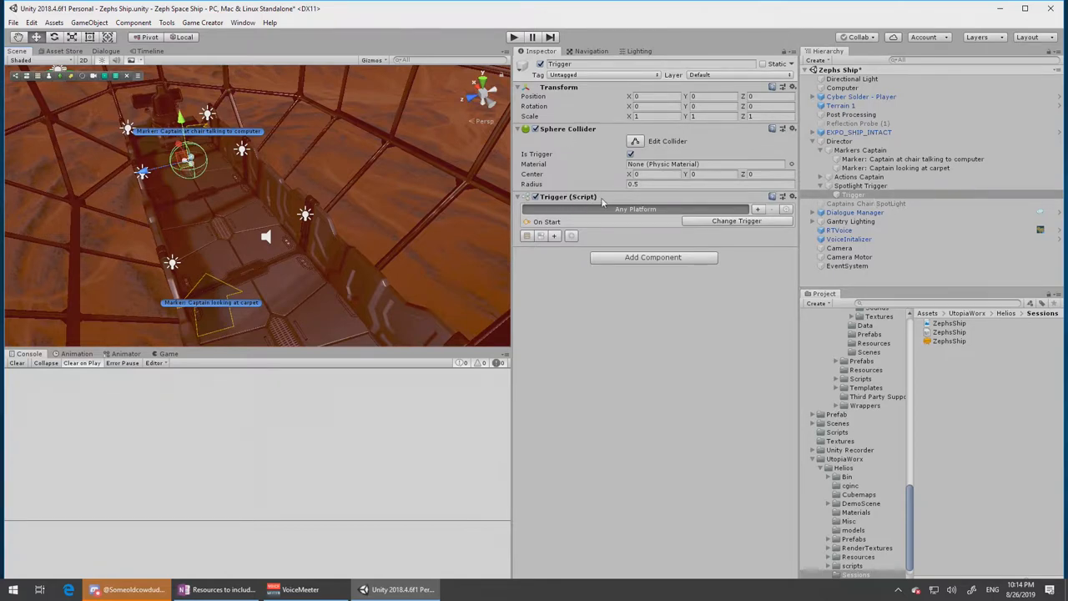
Select the stray Trigger child, reselect Spotlight Trigger, and bring up the component list.
left_click(853, 193)
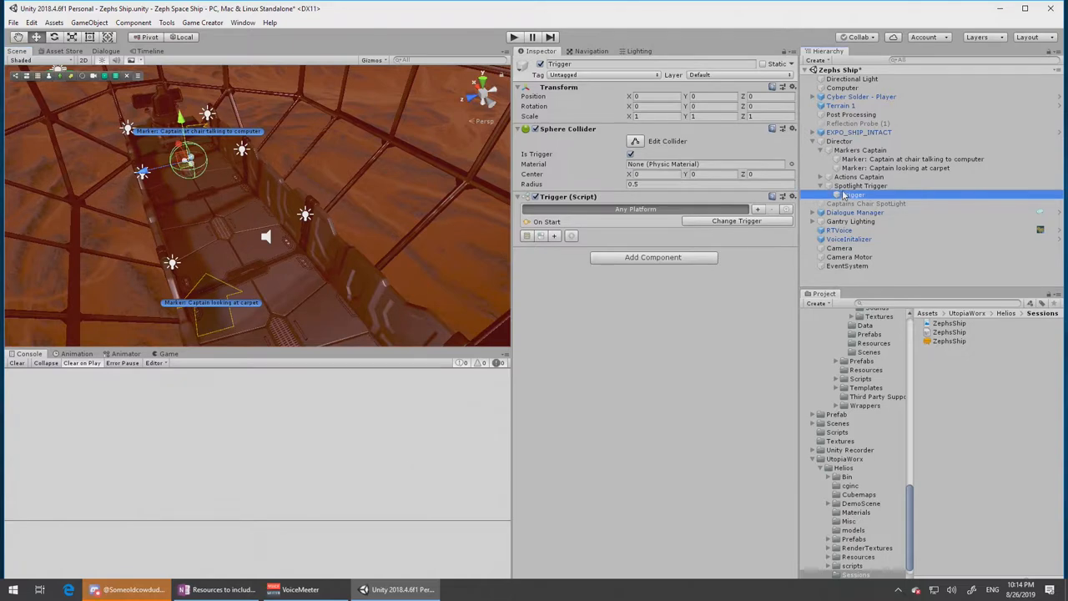
left_click(859, 185)
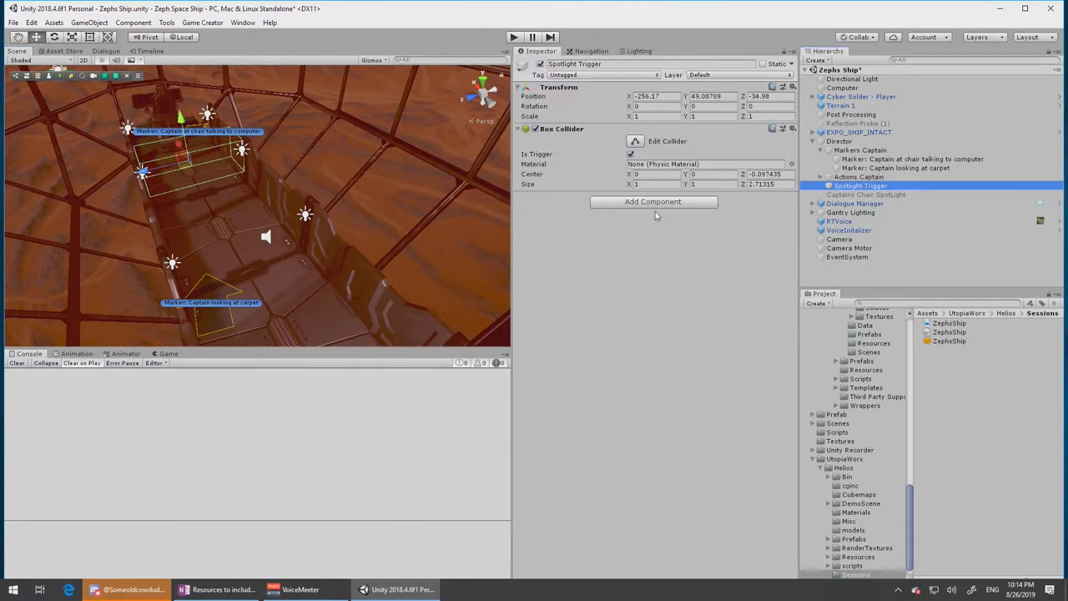
left_click(652, 201)
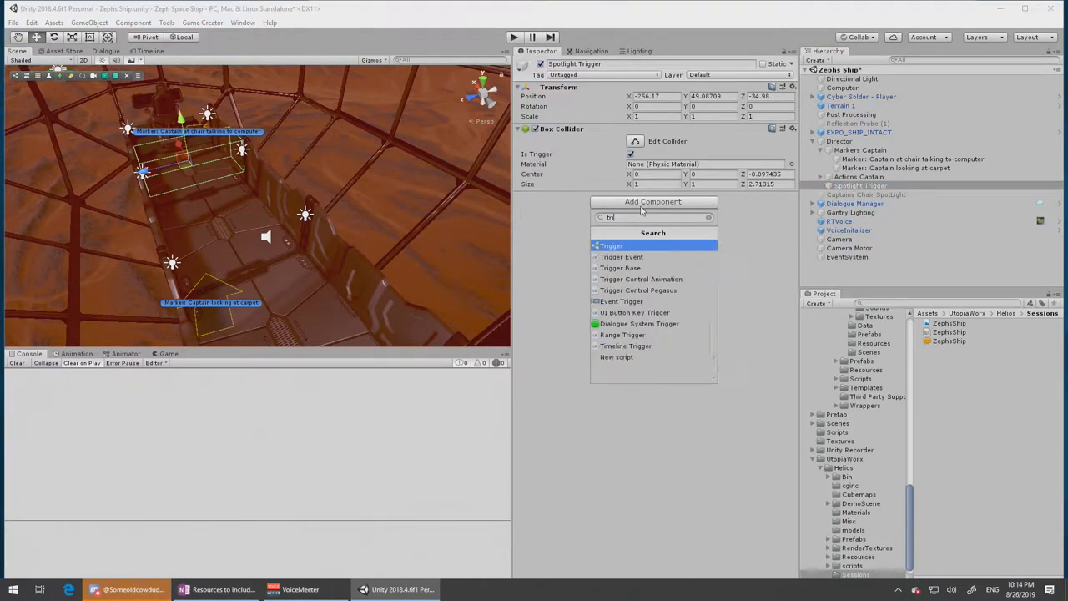
Add a Trigger component set to fire On Player Enter, with its Actions slot empty.
left_click(610, 245)
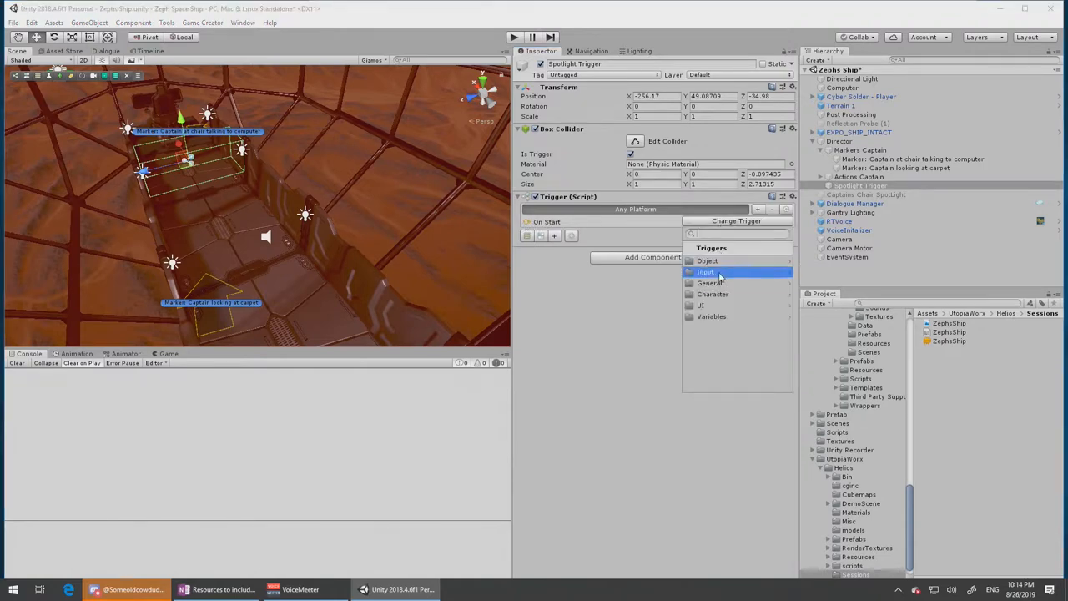
left_click(707, 261)
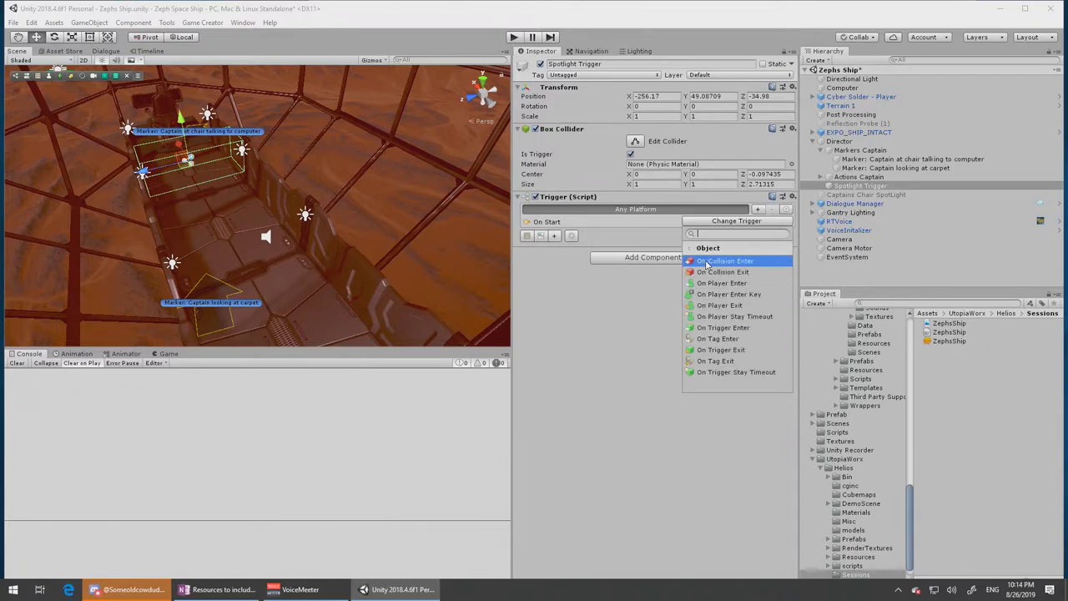
mouse_move(753, 273)
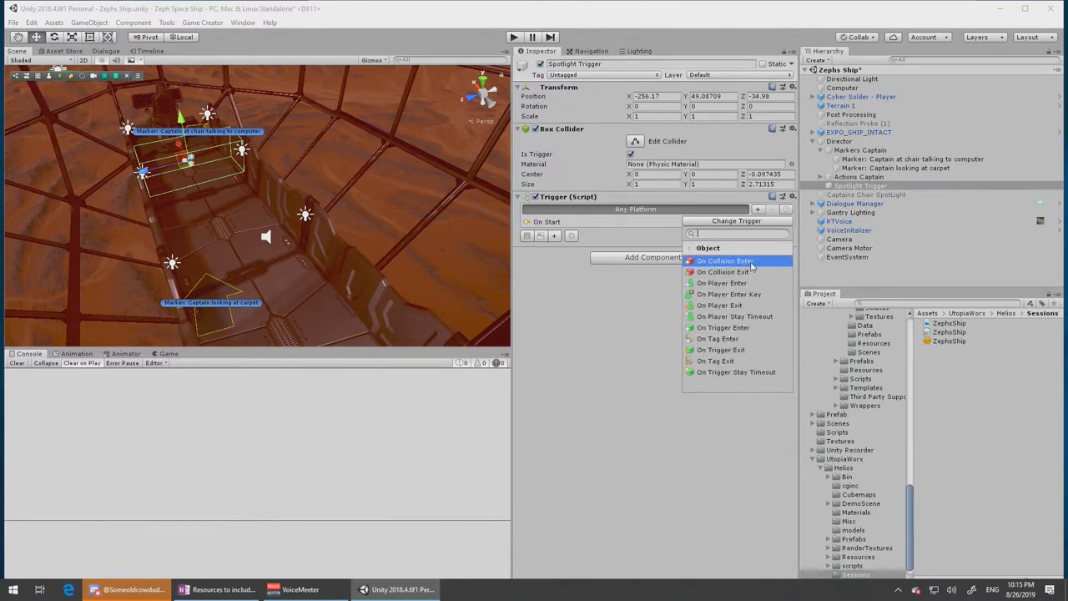
mouse_move(722, 283)
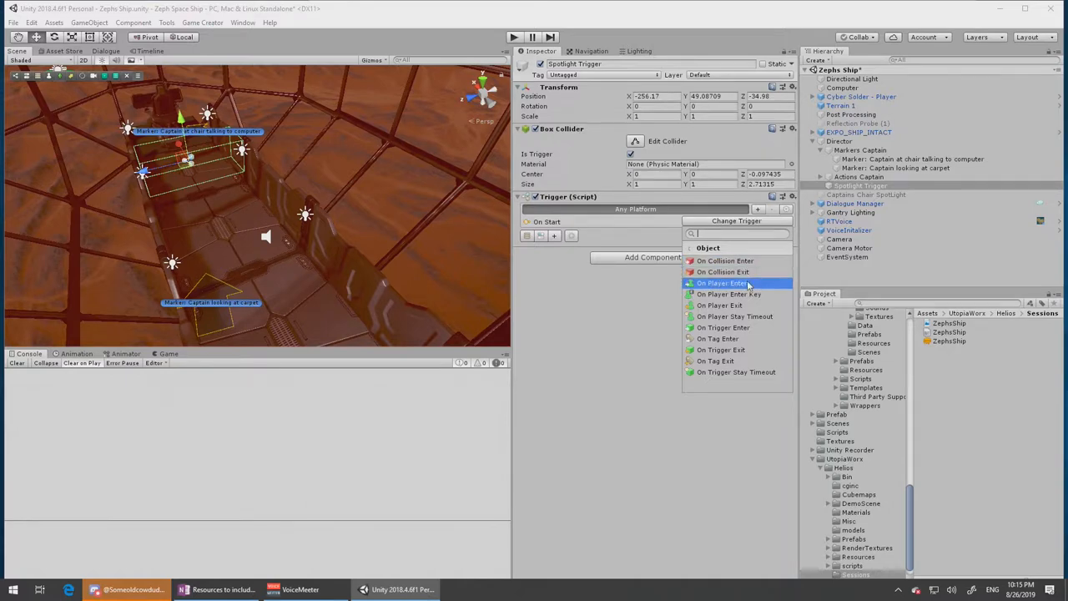
left_click(724, 283)
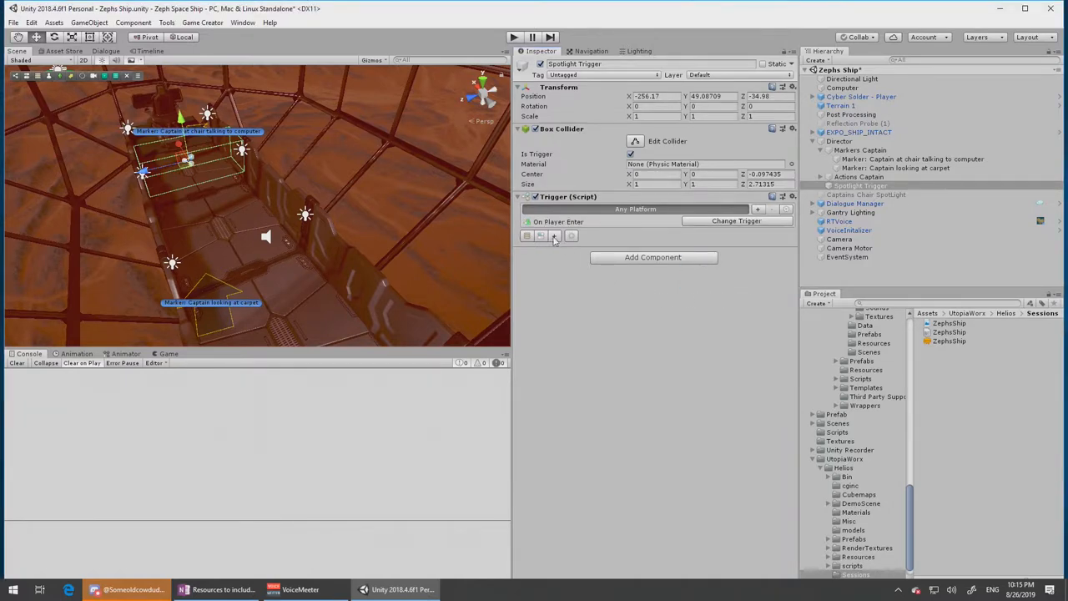
left_click(554, 235)
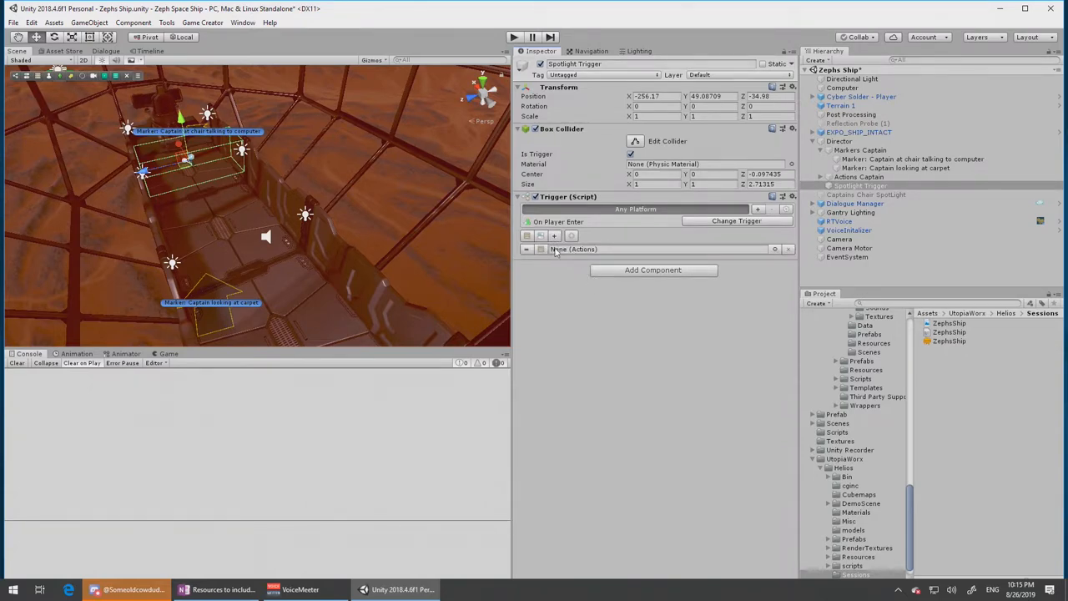
mouse_move(601, 252)
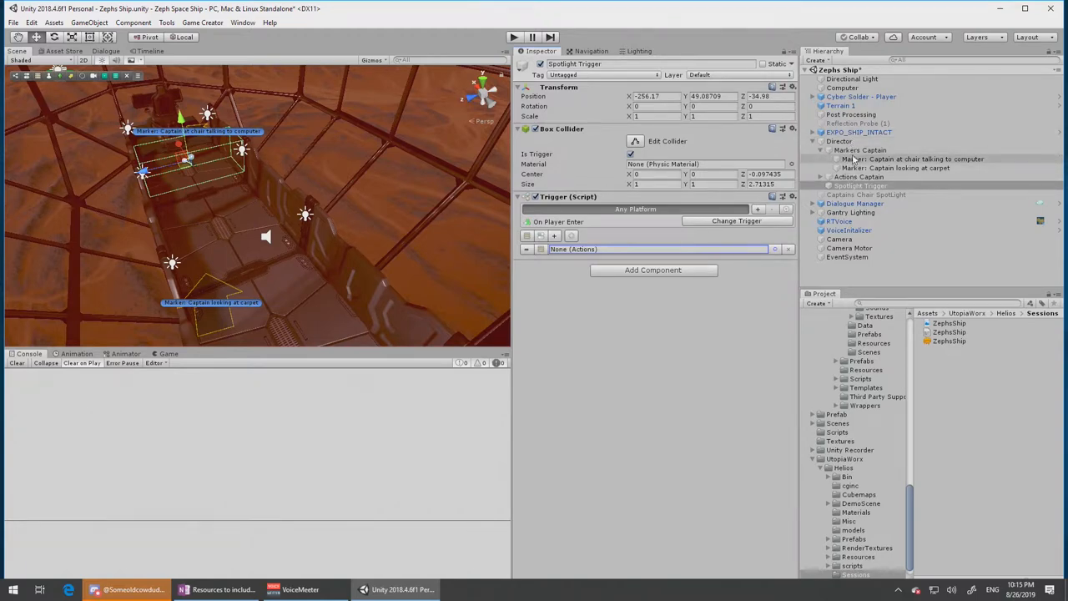
Add an Actions component to Captains Chair SpotLight.
left_click(866, 194)
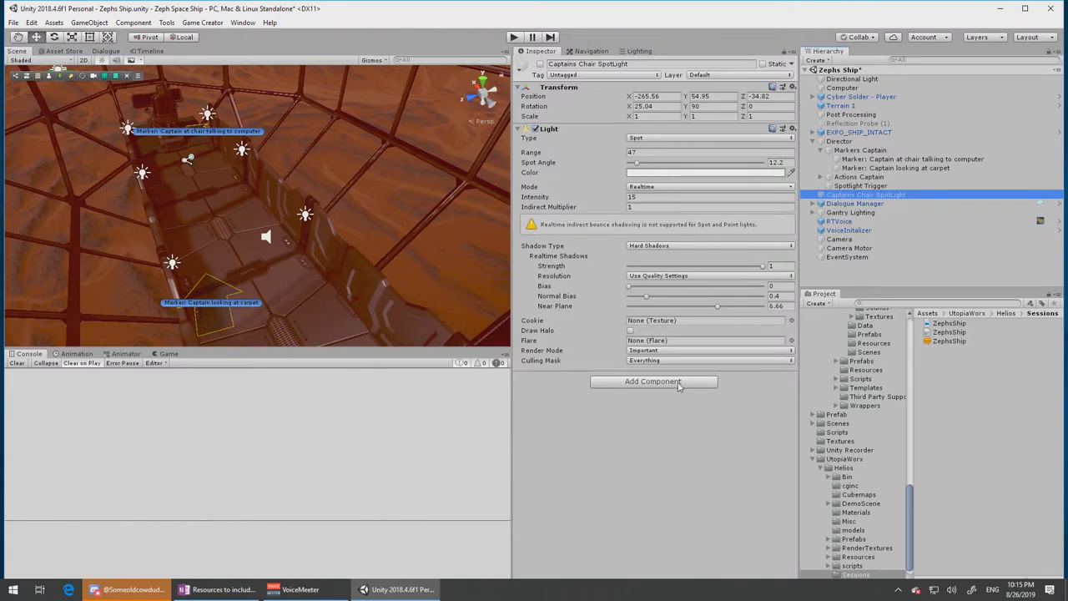
left_click(653, 382)
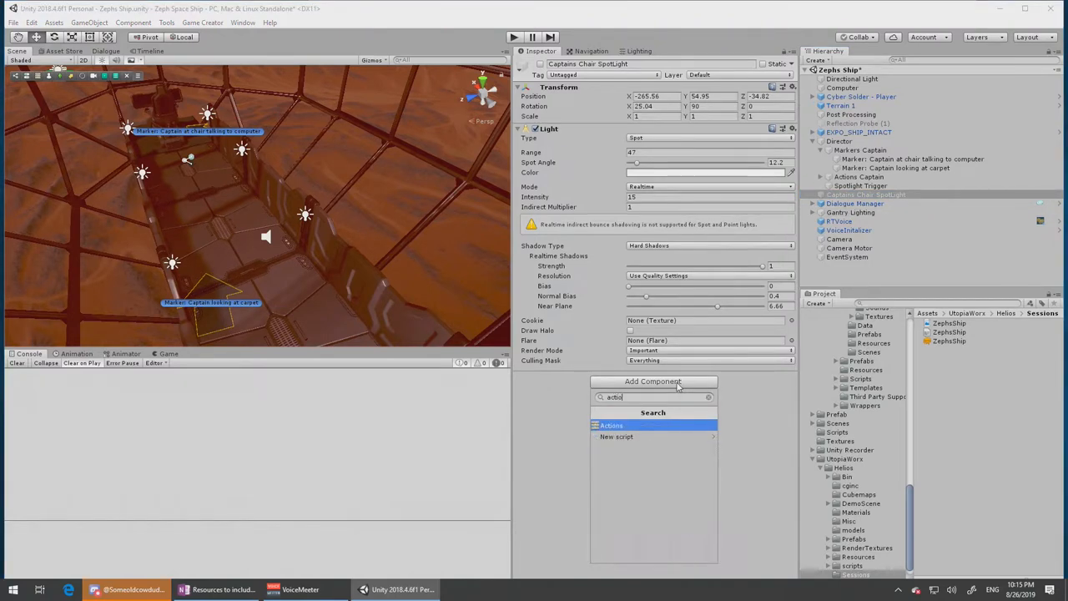
left_click(611, 425)
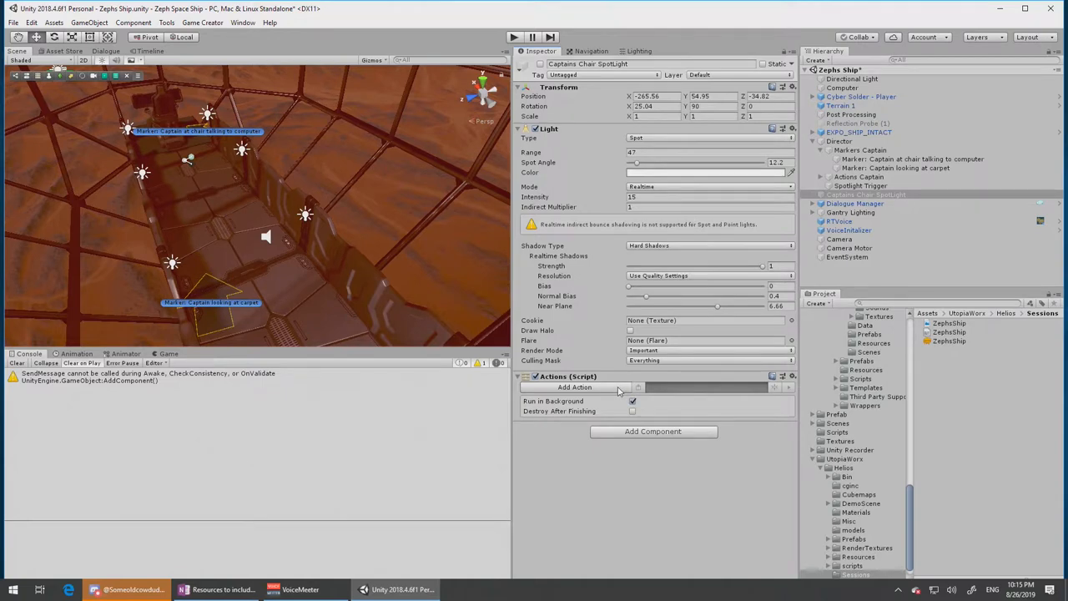
Add a Set Active action and copy the Actions component.
left_click(575, 386)
type("a")
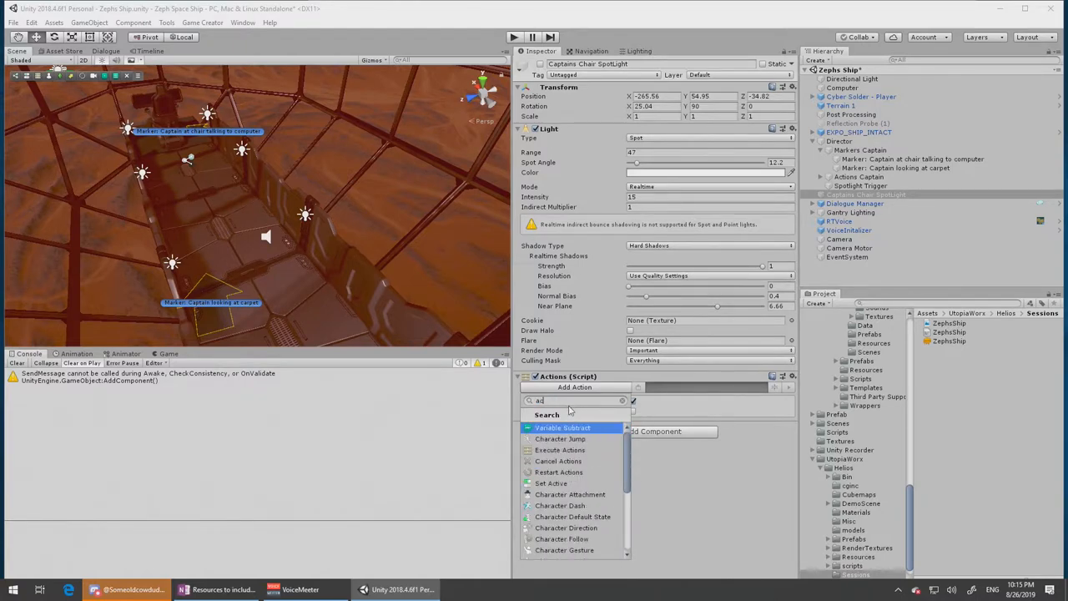
type("ctiv")
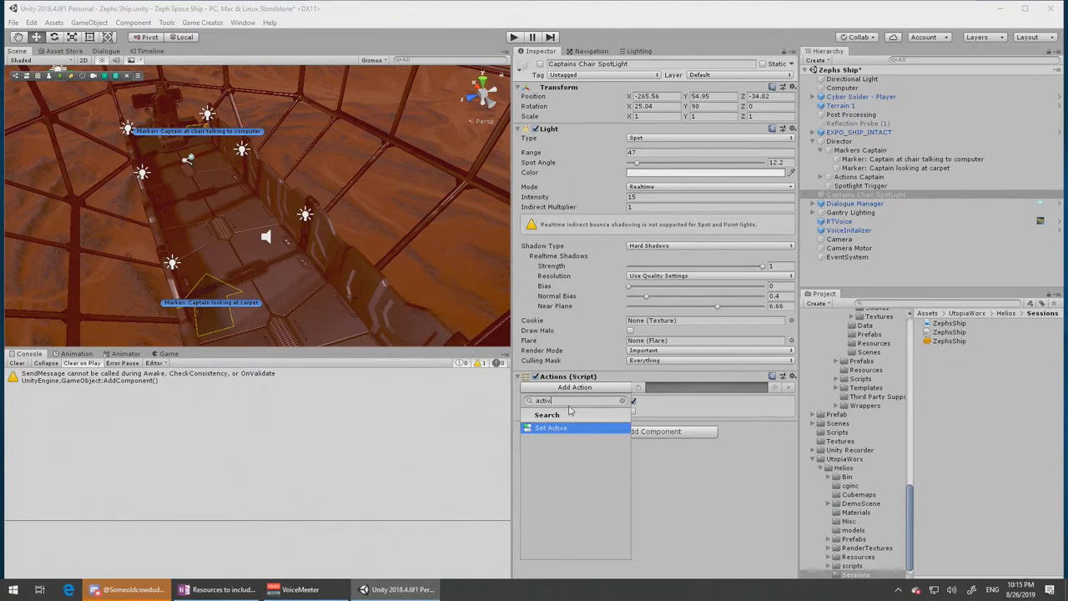
left_click(550, 427)
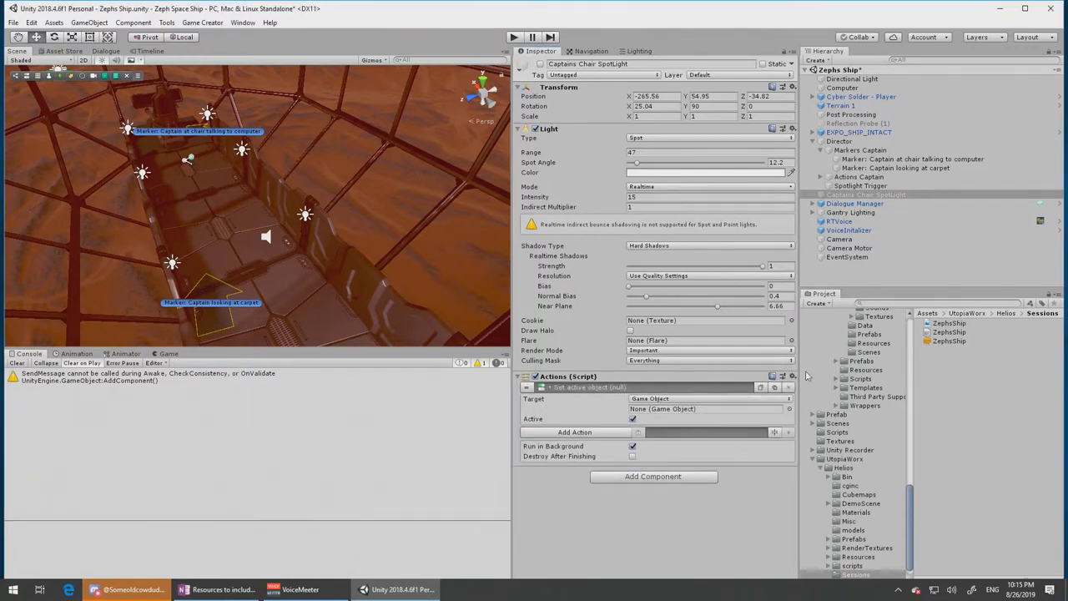
left_click(790, 376)
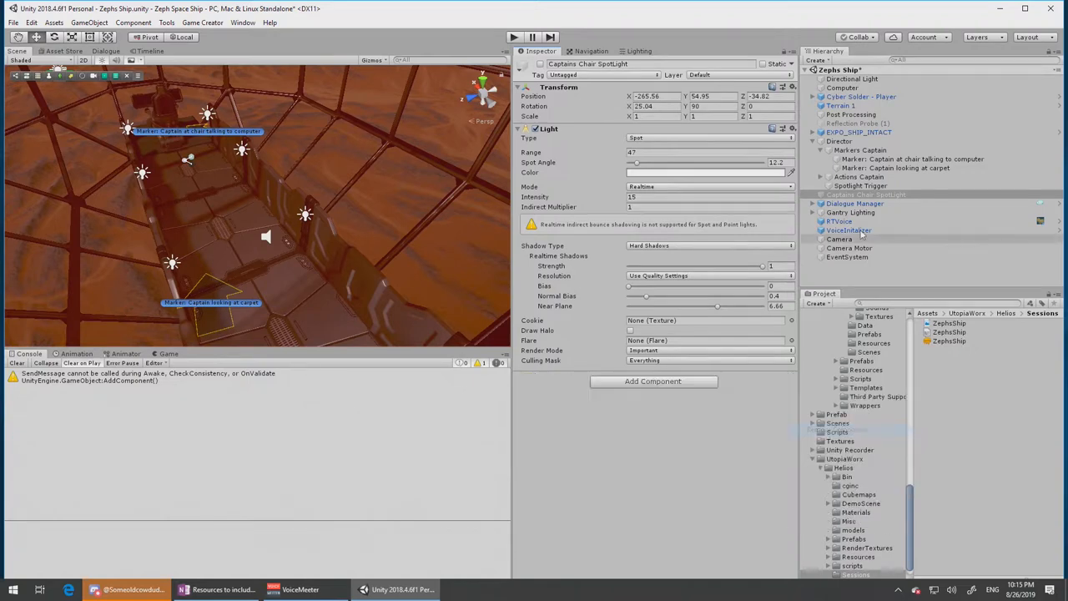
Create an empty child under Captains Chair SpotLight named 'Activate Action'.
right_click(866, 195)
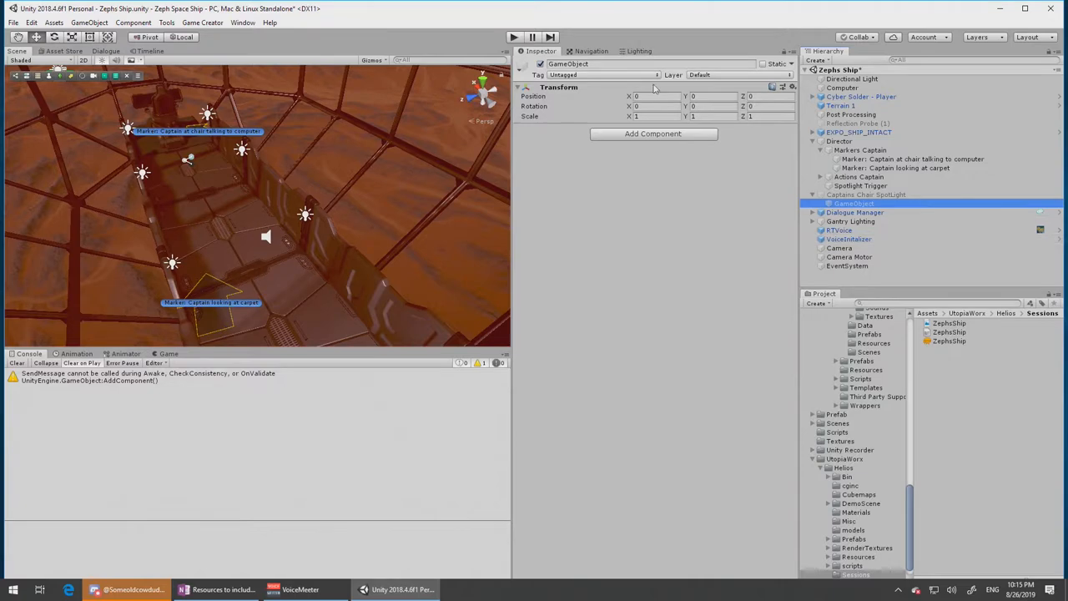
double_click(576, 64)
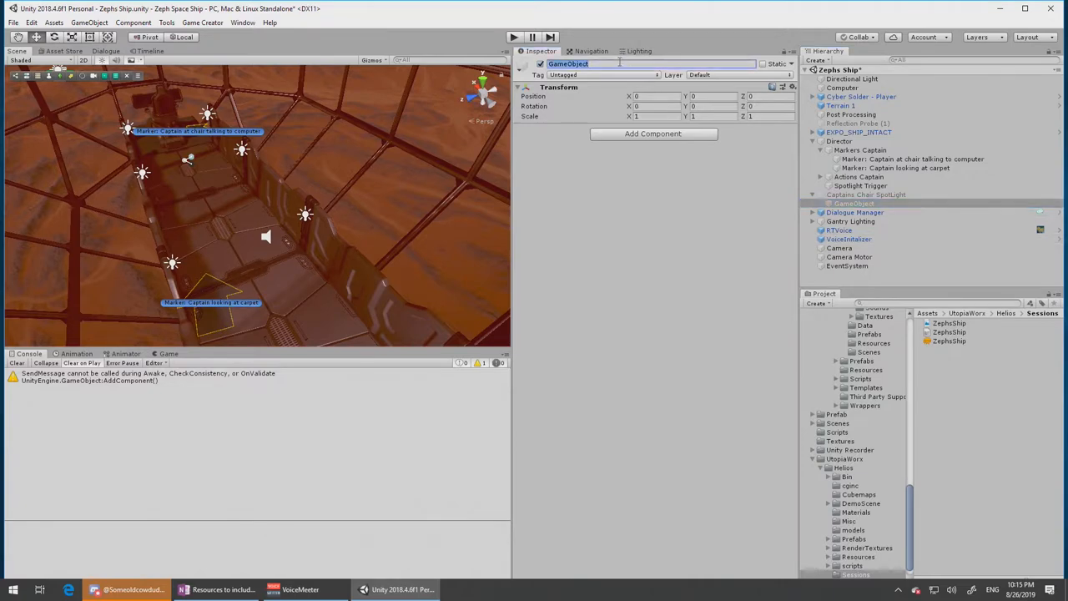
type("Activate")
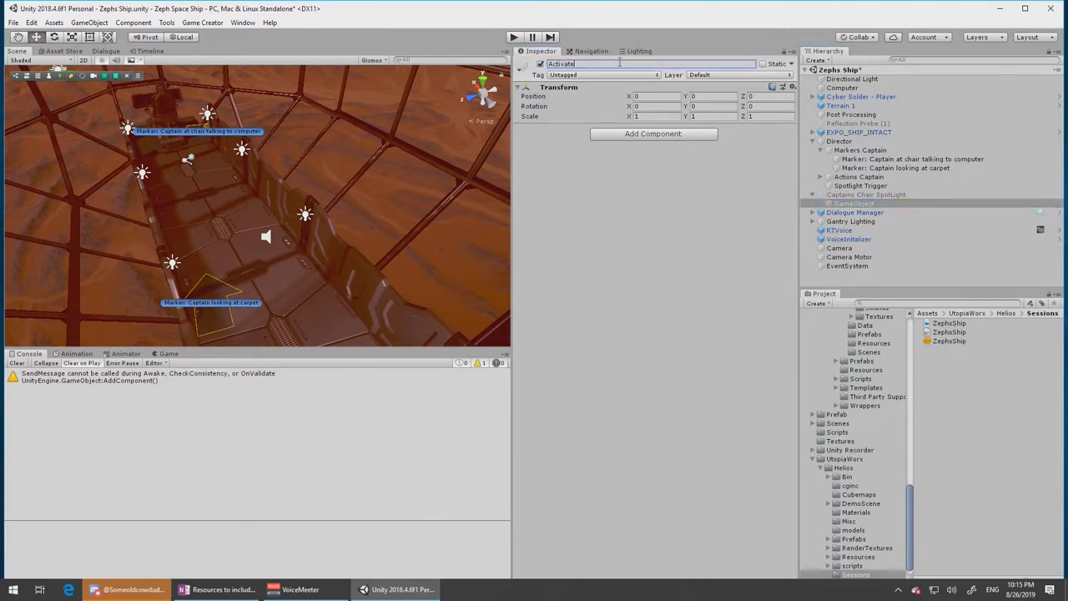
type("Action")
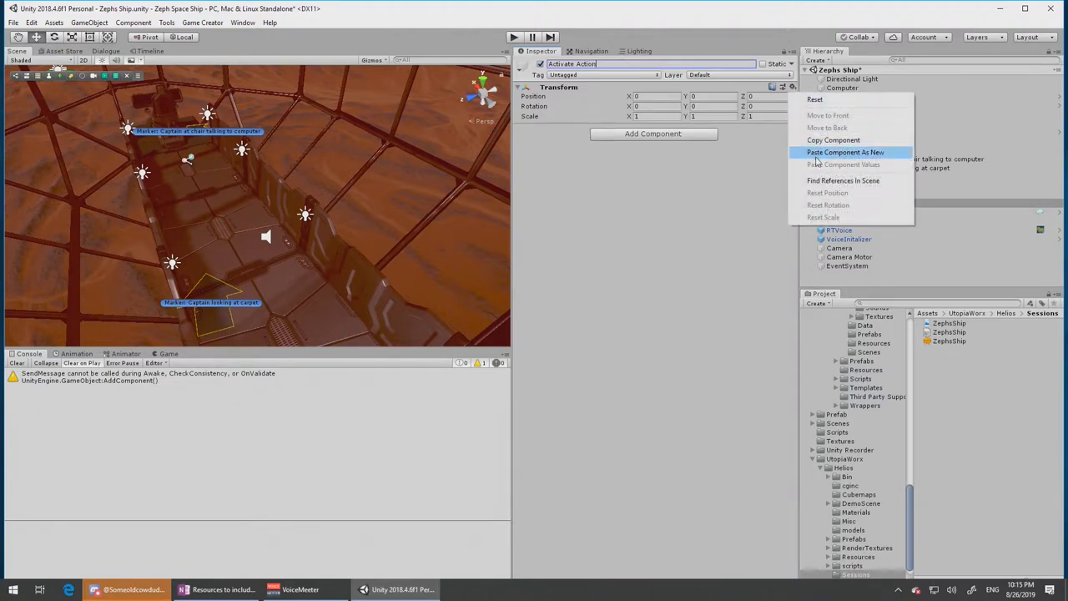
Paste the copied Actions component, targeting Captains Chair SpotLight, and start a test run.
left_click(846, 153)
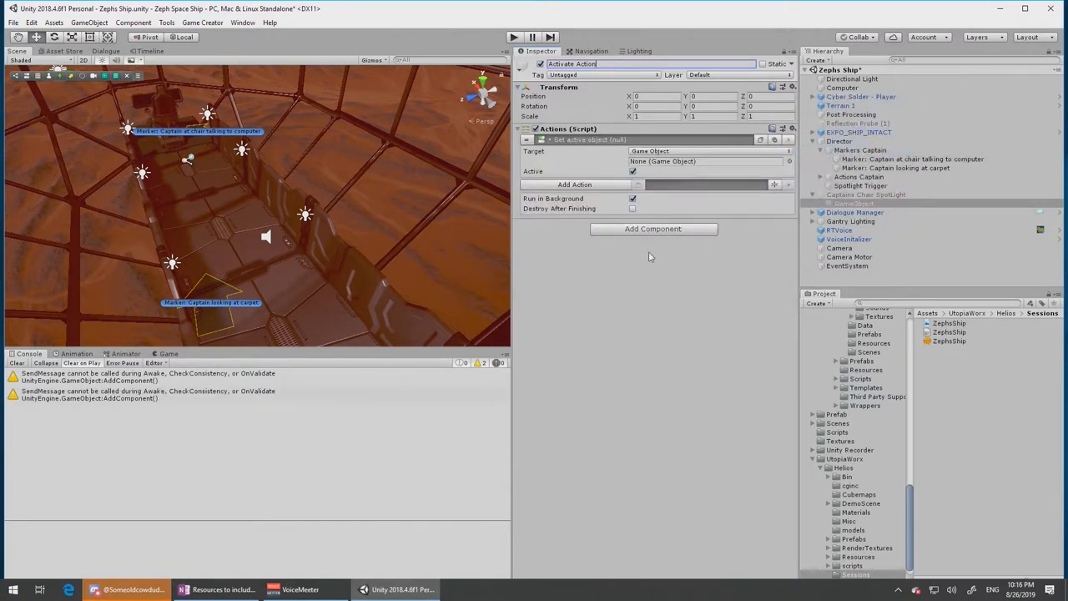
left_click(867, 194)
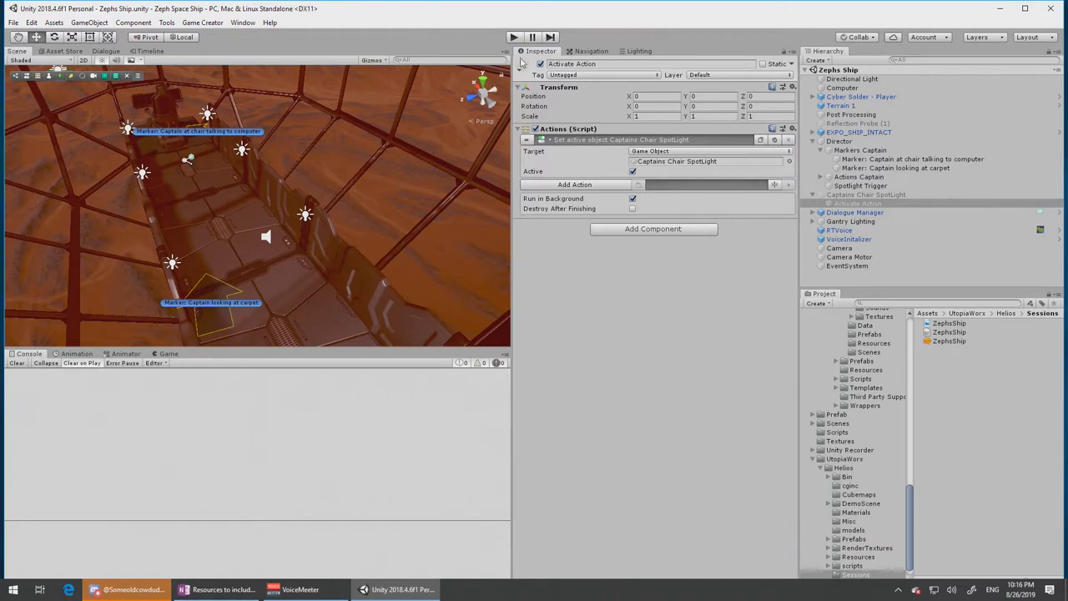
left_click(512, 35)
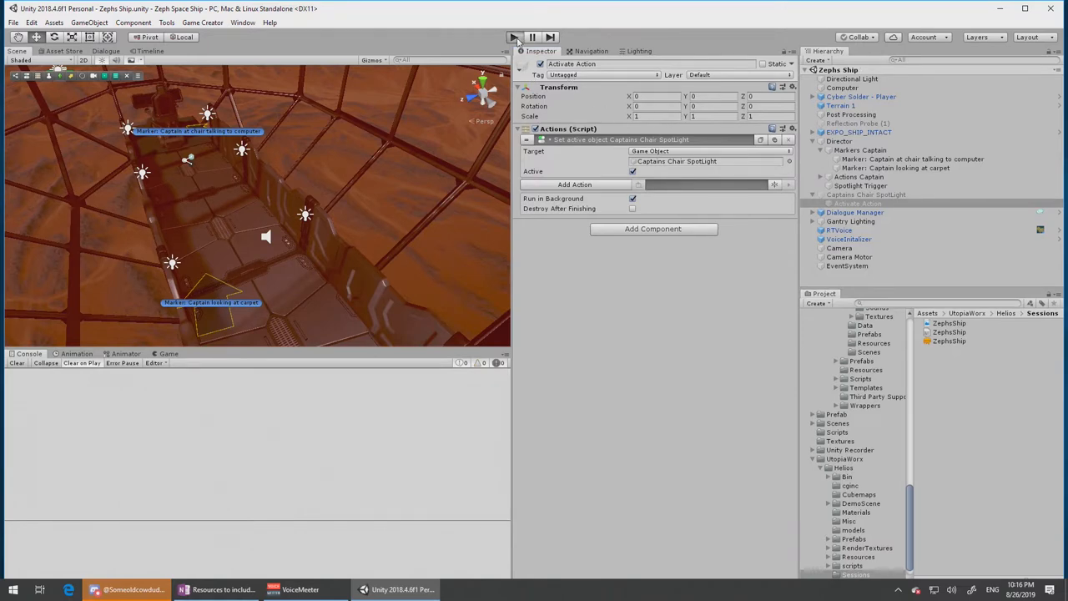
left_click(515, 35)
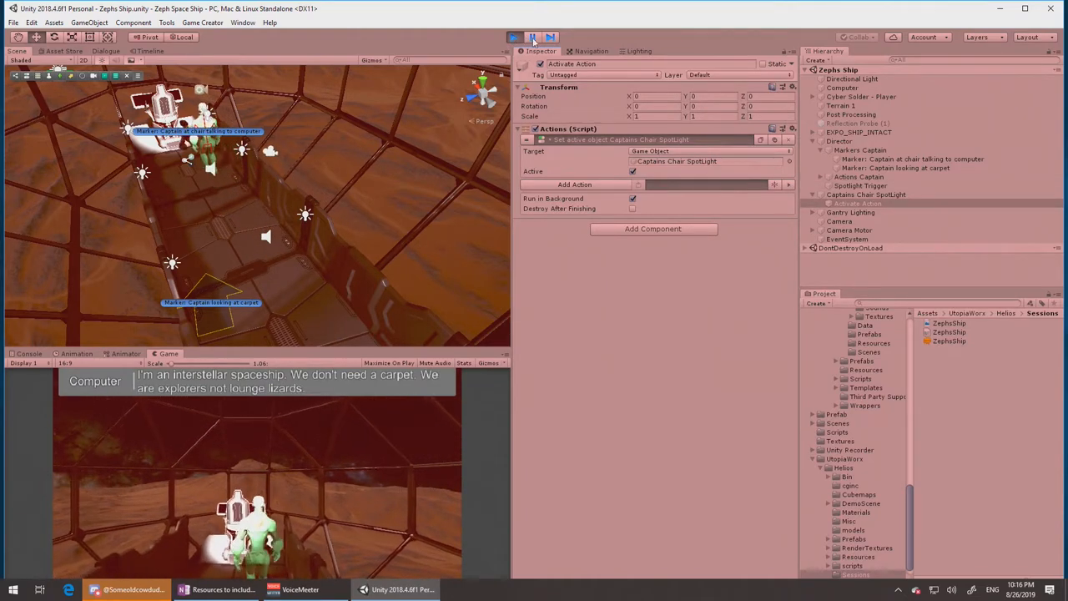
left_click(509, 34)
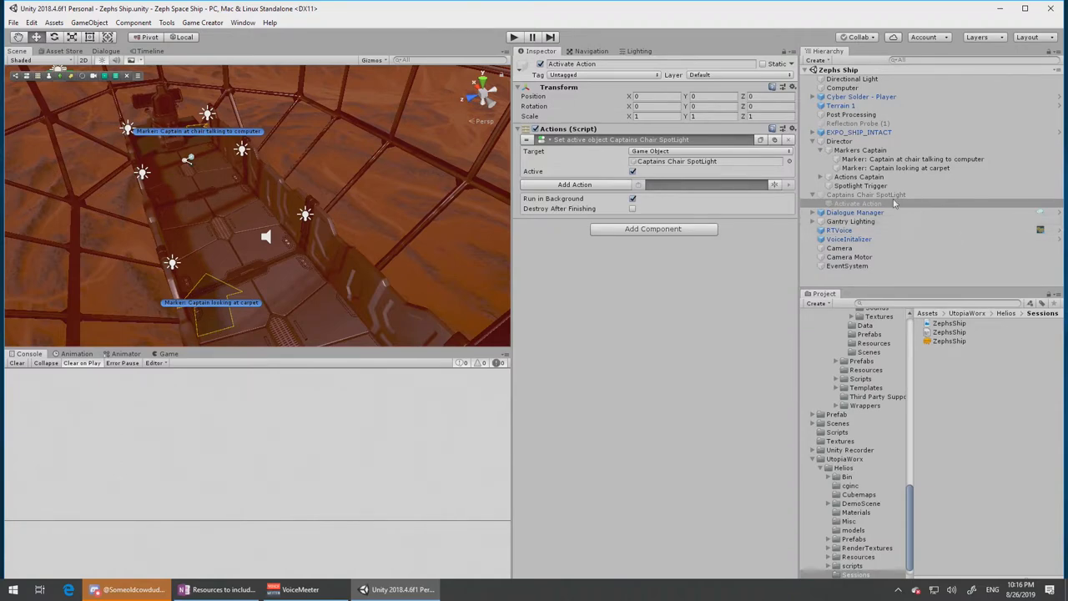
left_click(860, 185)
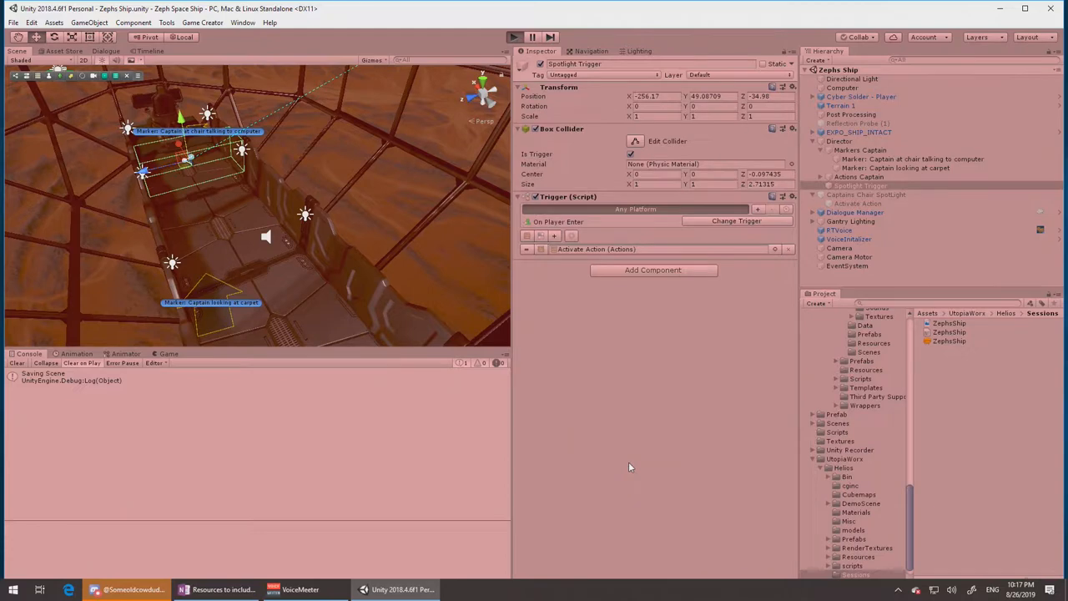
End the second test run of the scene.
left_click(512, 36)
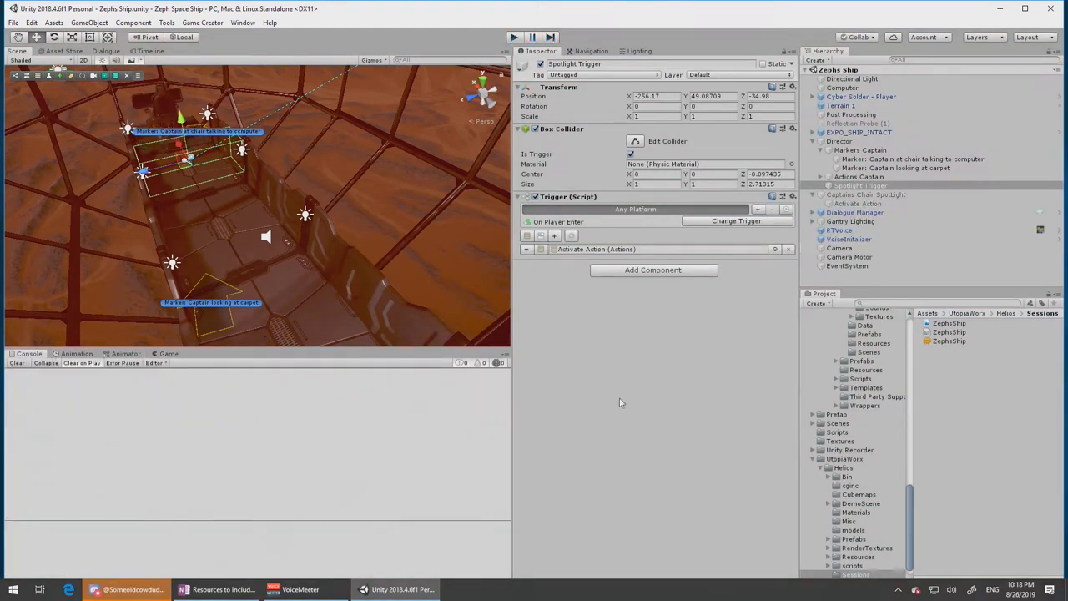
mouse_move(691, 436)
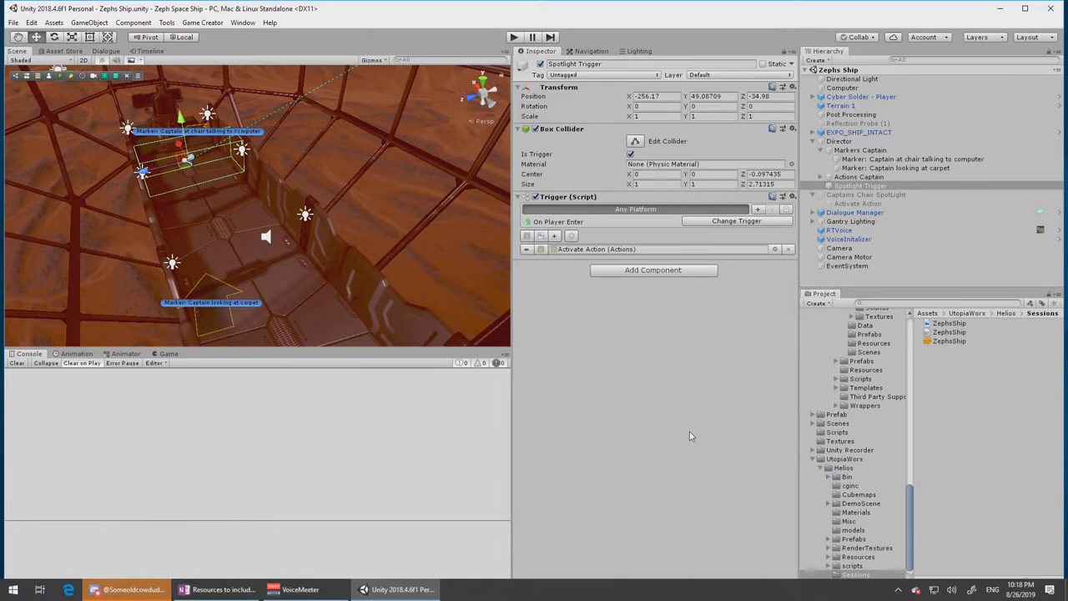
mouse_move(283, 267)
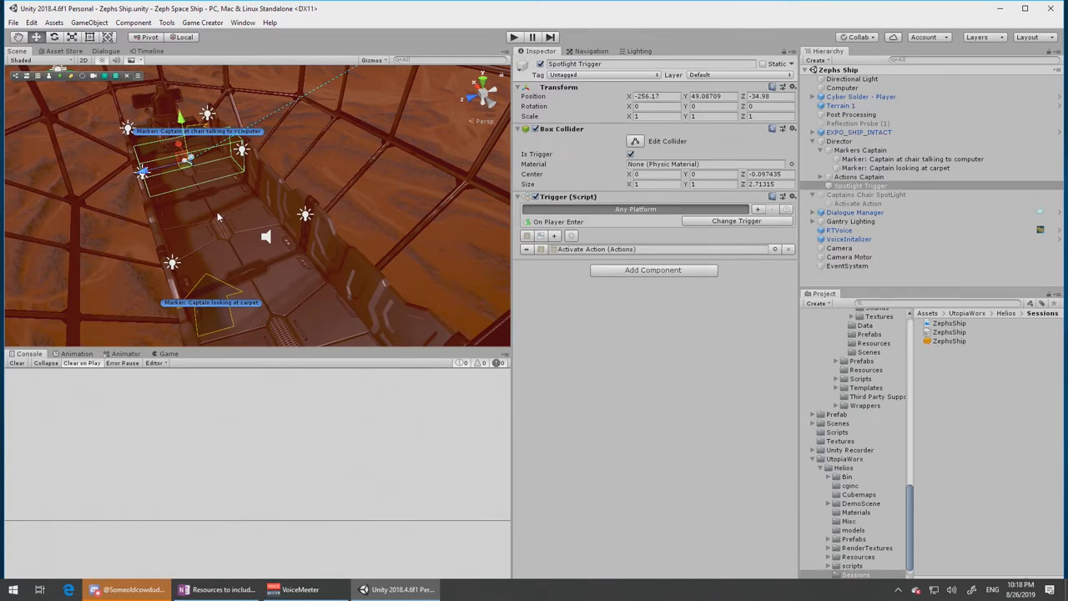
mouse_move(709, 473)
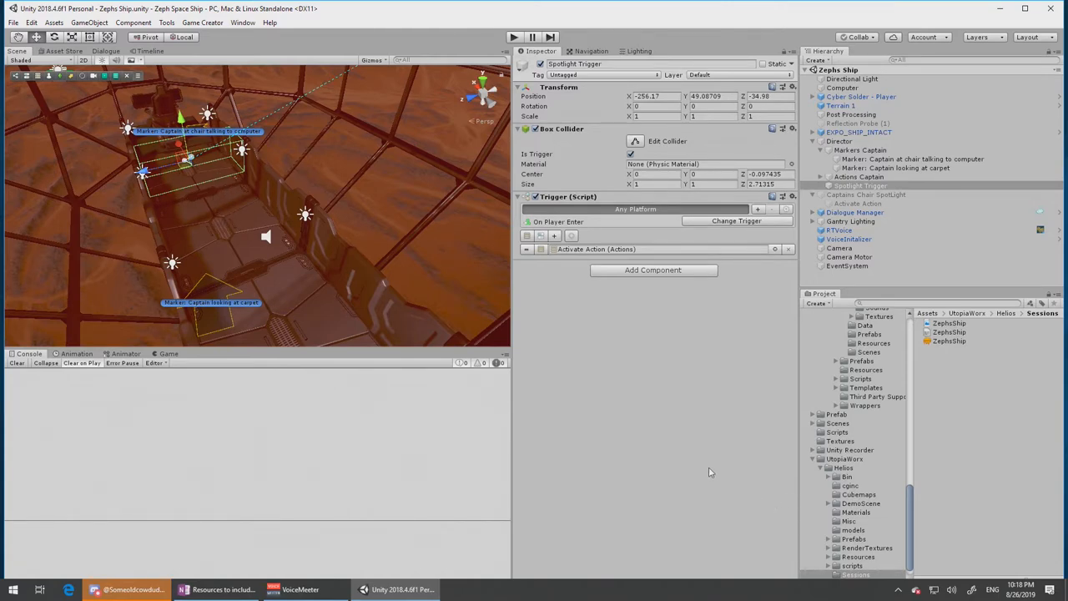